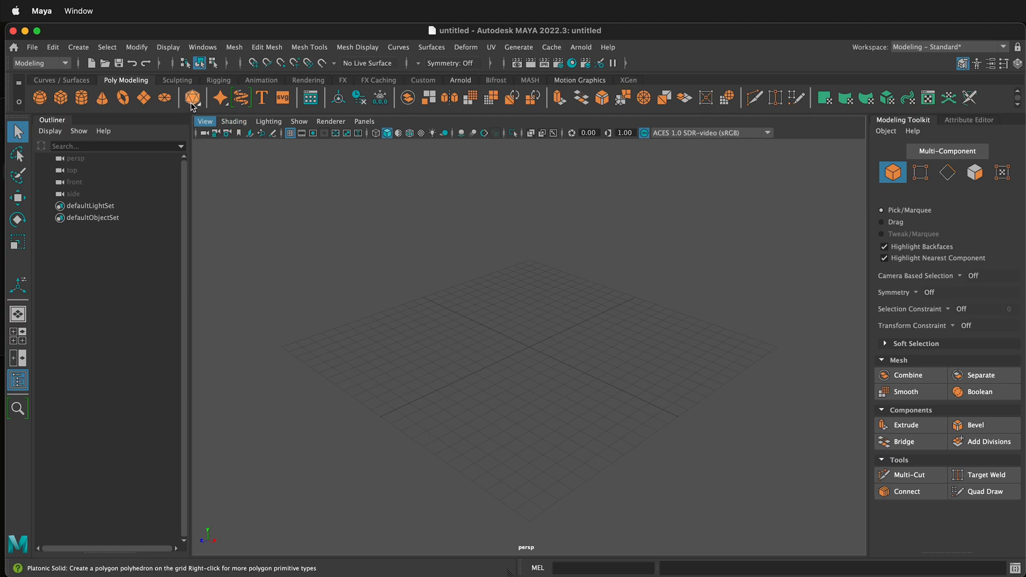
# Create an icosahedron platonic solid, pPlatonic1, from the Poly Modeling shelf
pyautogui.click(192, 97)
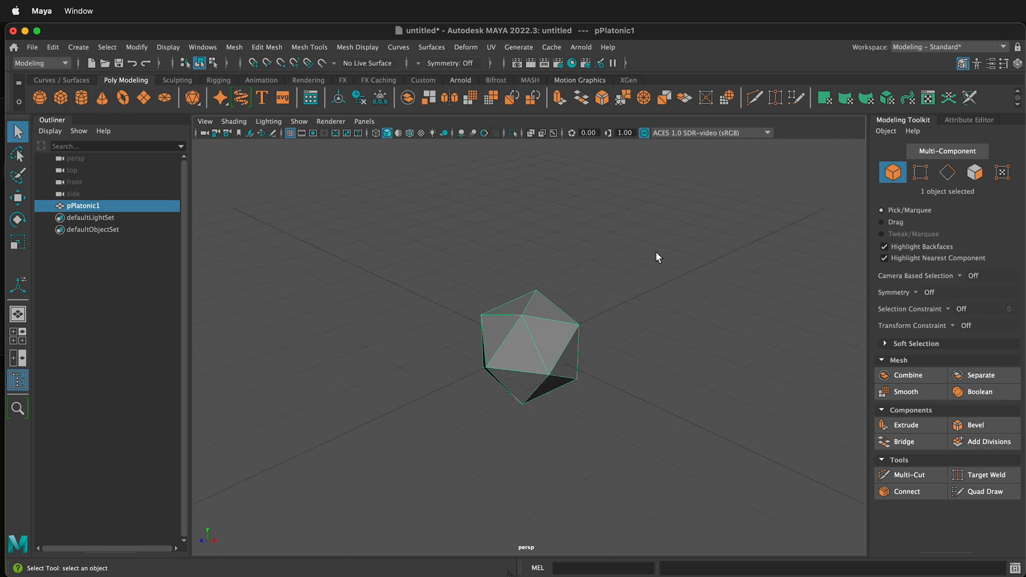
pyautogui.moveTo(963, 125)
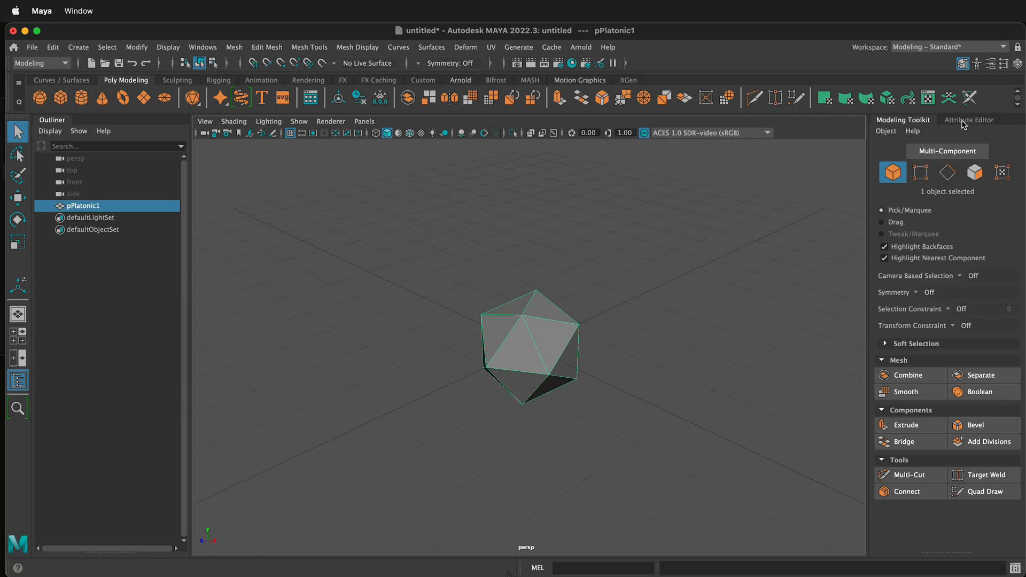
# Set polyPlatonic1 to radius 2.135 with Triangles subdivision mode and 9 subdivisions
pyautogui.click(971, 120)
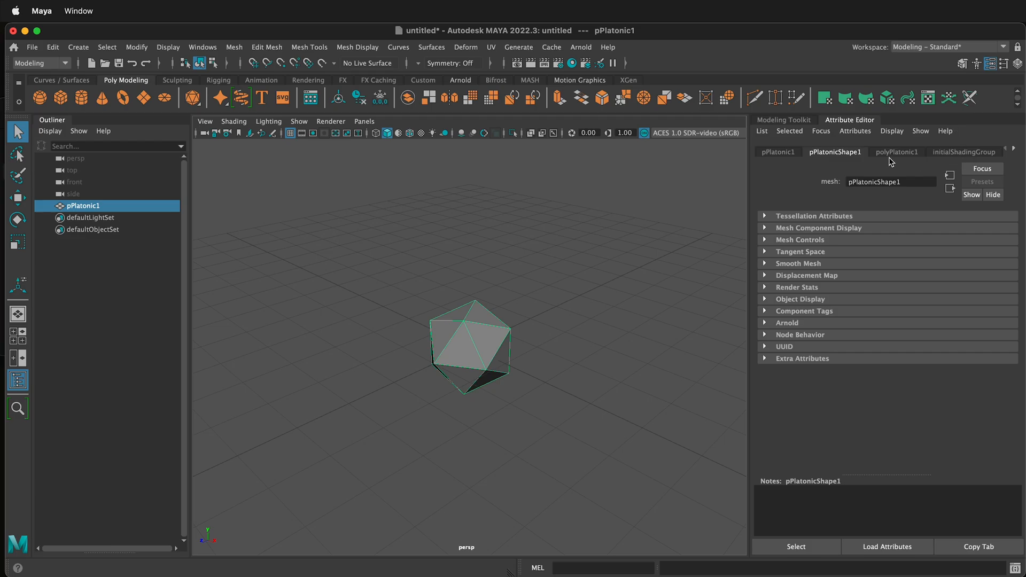
pyautogui.click(896, 152)
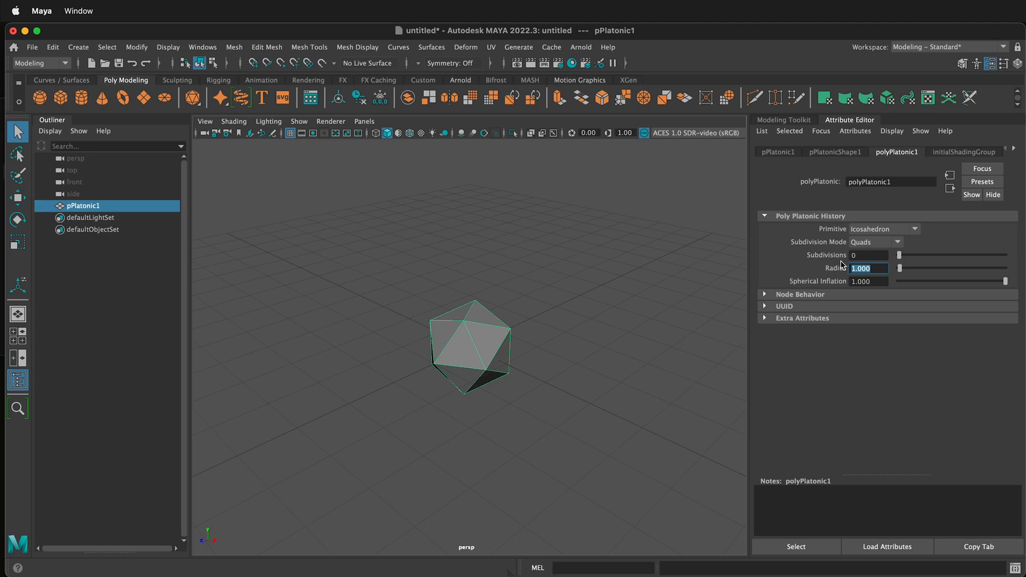
pyautogui.write('2.135')
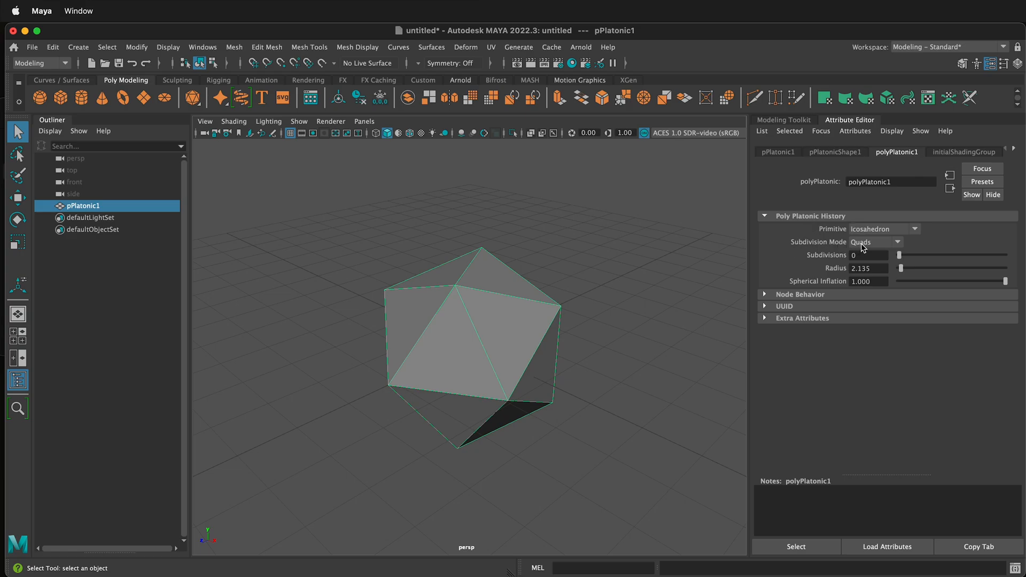
pyautogui.click(875, 241)
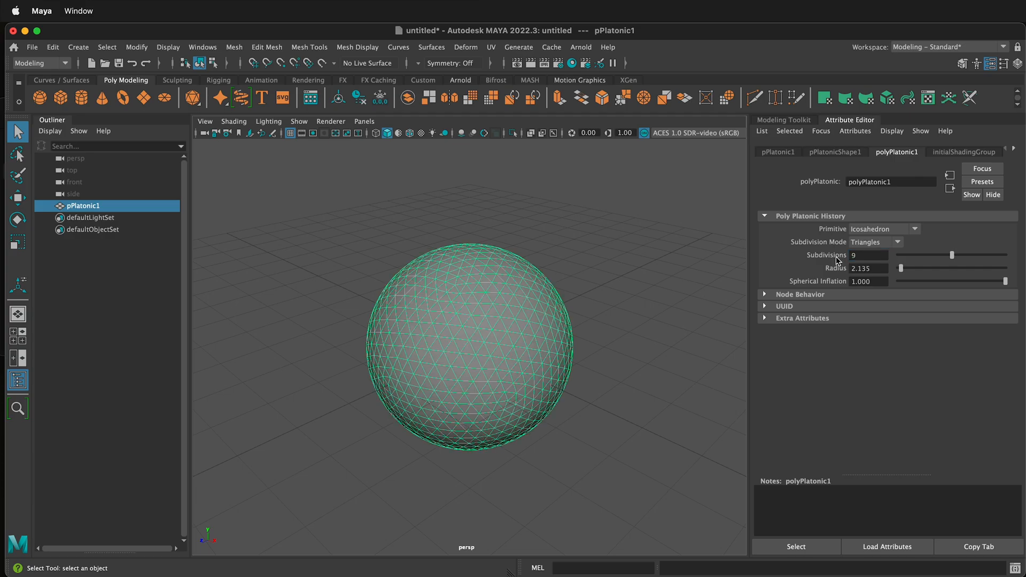
pyautogui.moveTo(625, 302)
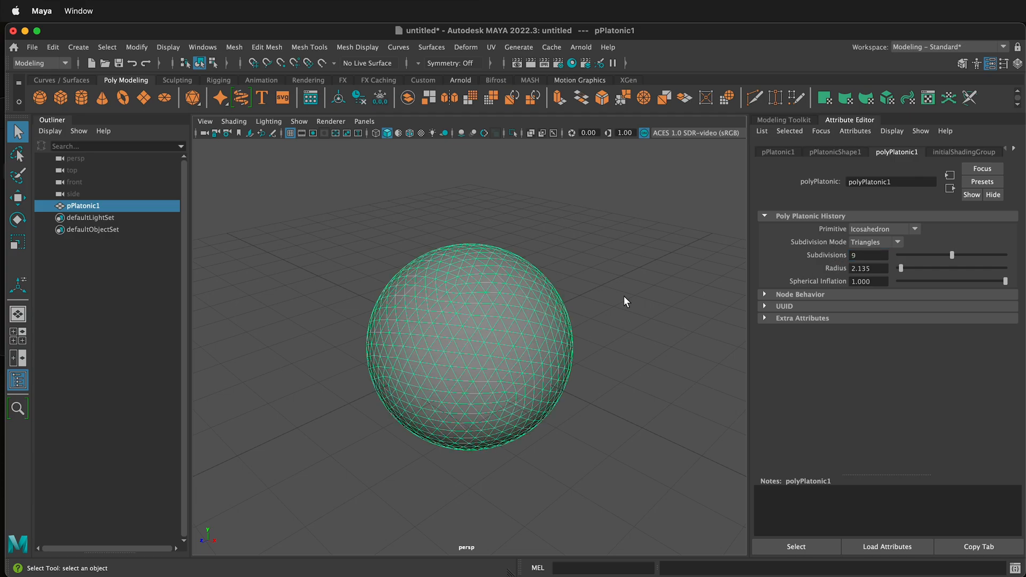
pyautogui.moveTo(777, 159)
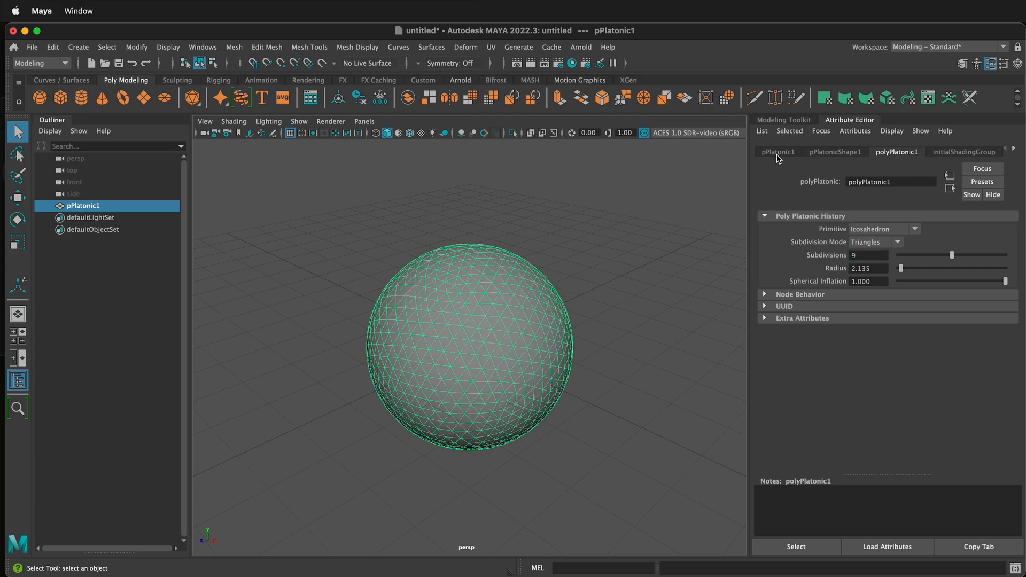
# Set Translate Y to 2.135 so the ball rests on the grid and rename it Golf_Ball
pyautogui.click(777, 151)
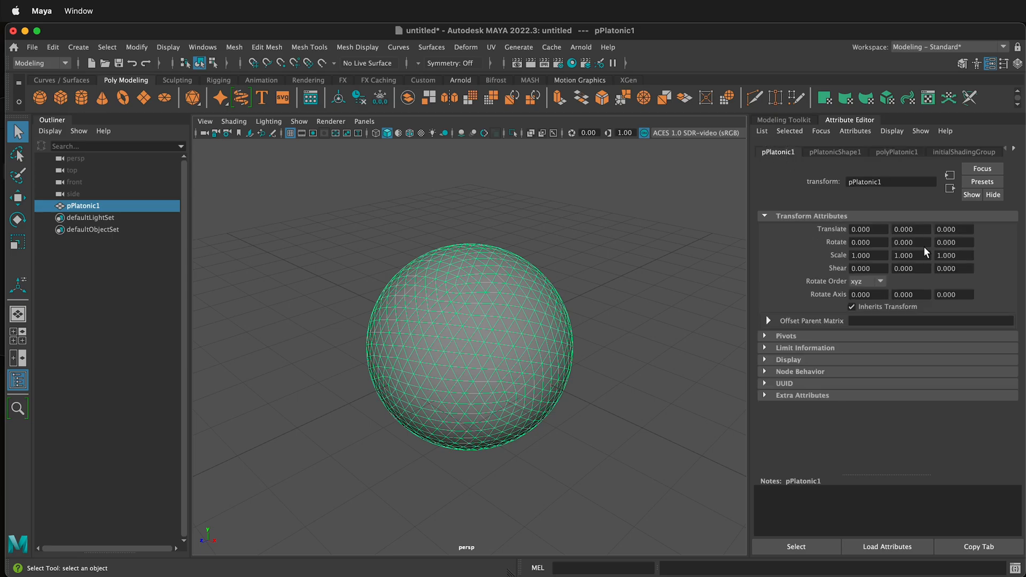
pyautogui.click(910, 229)
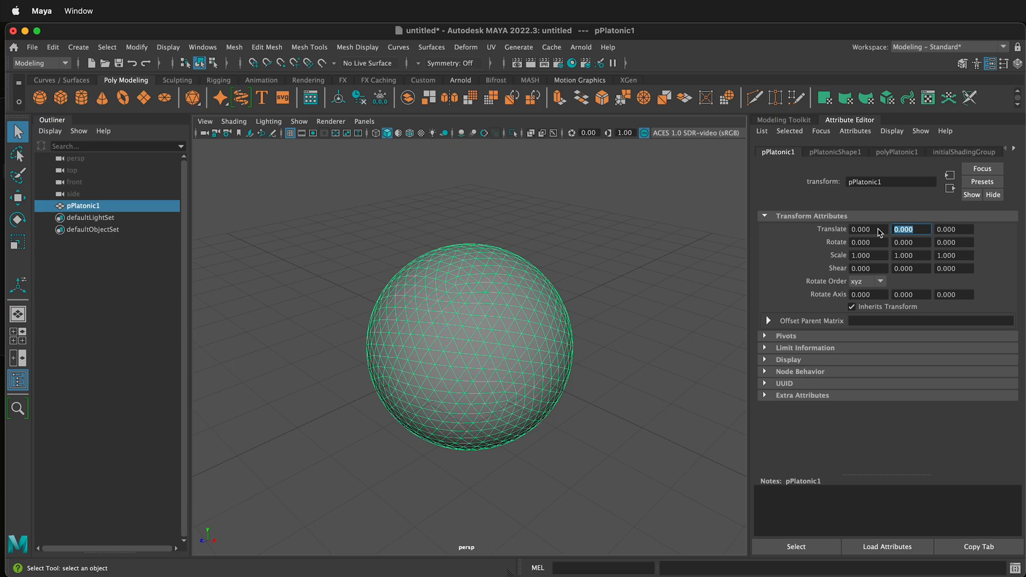
pyautogui.write('2.135')
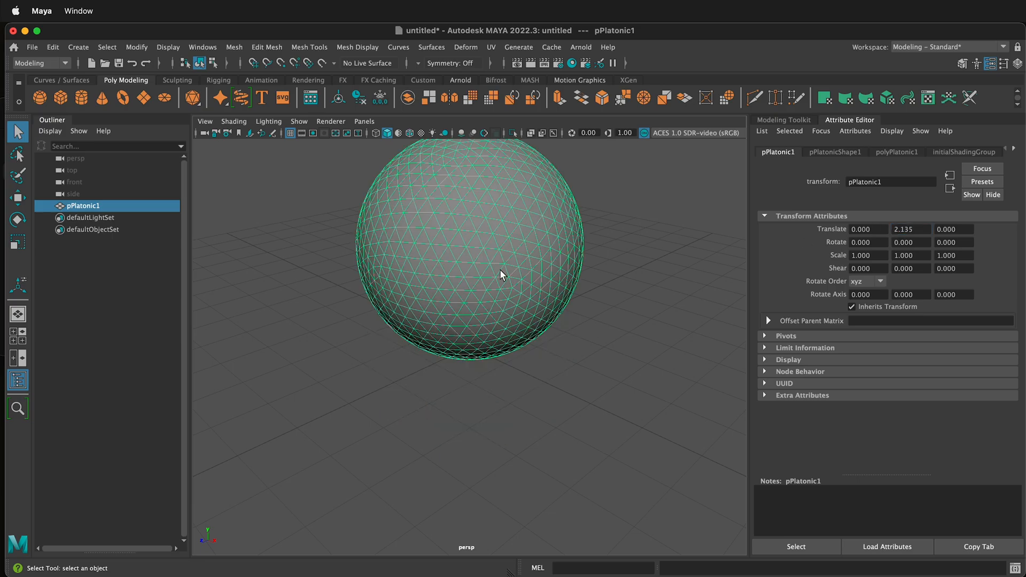
pyautogui.doubleClick(890, 181)
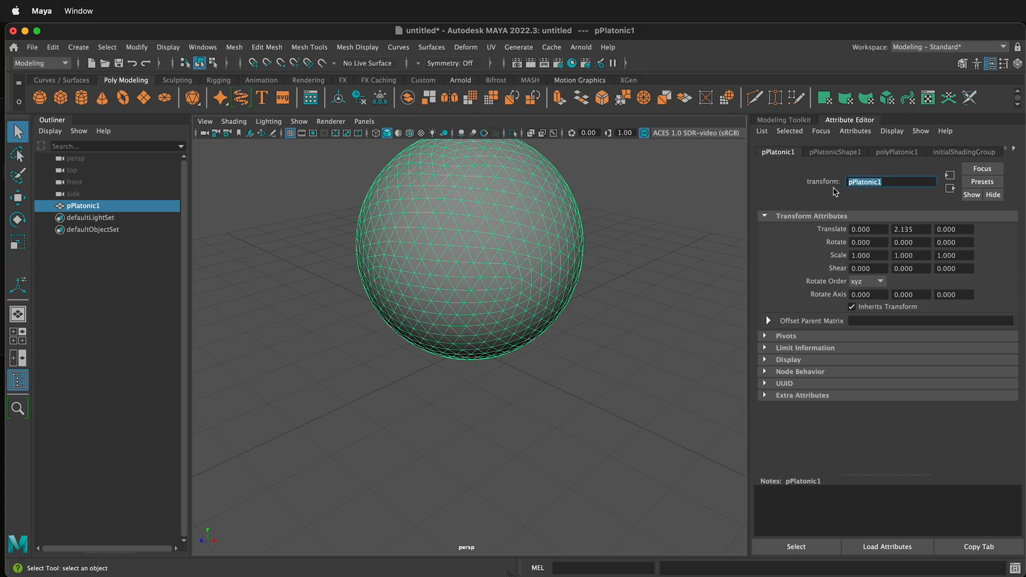
pyautogui.write('Golf_Ball')
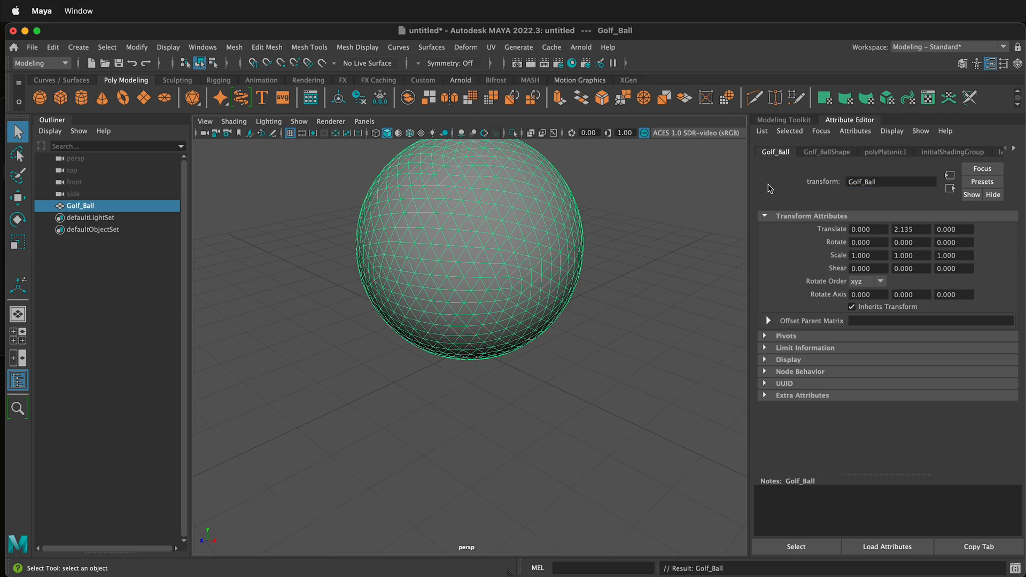
# Select all of the ball's edges and store them in a new set, set1, via Create > Sets
pyautogui.rightClick(485, 263)
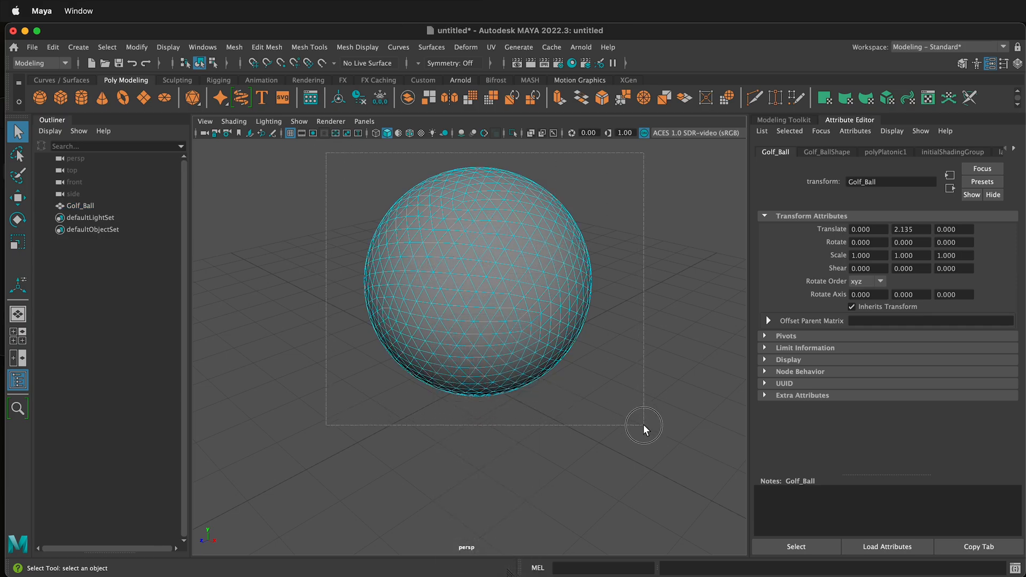
pyautogui.click(77, 46)
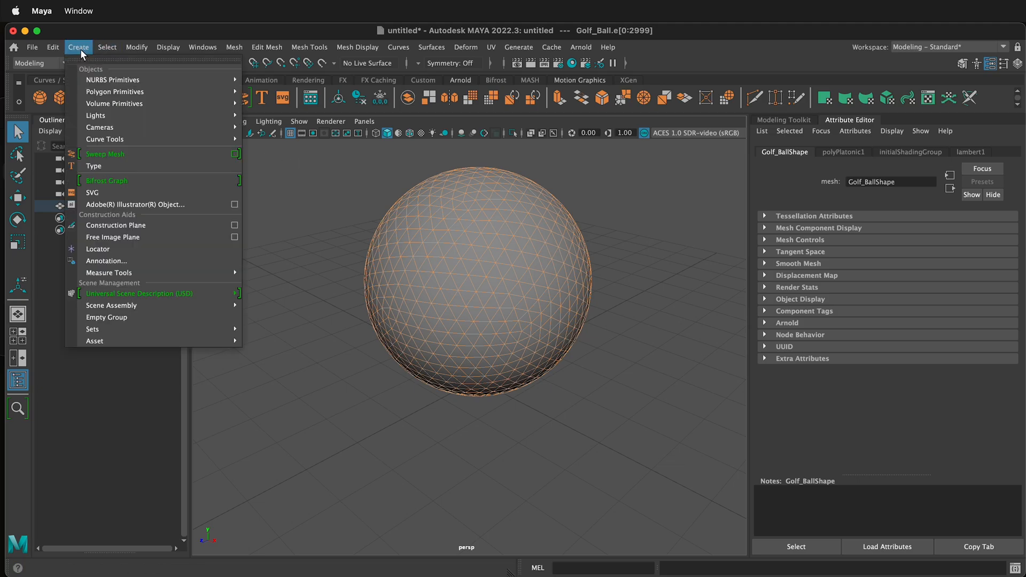
pyautogui.moveTo(92, 328)
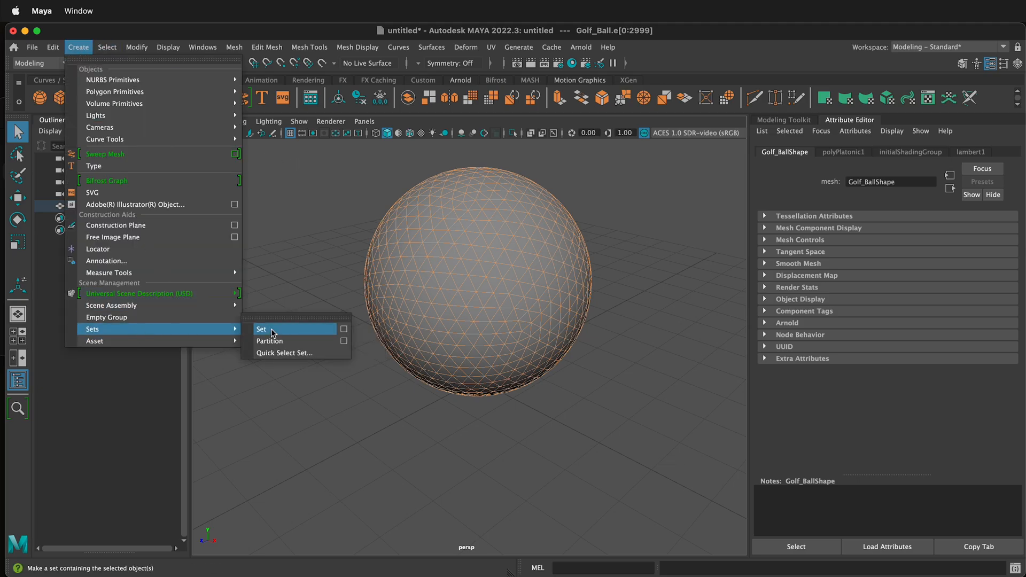
pyautogui.click(261, 329)
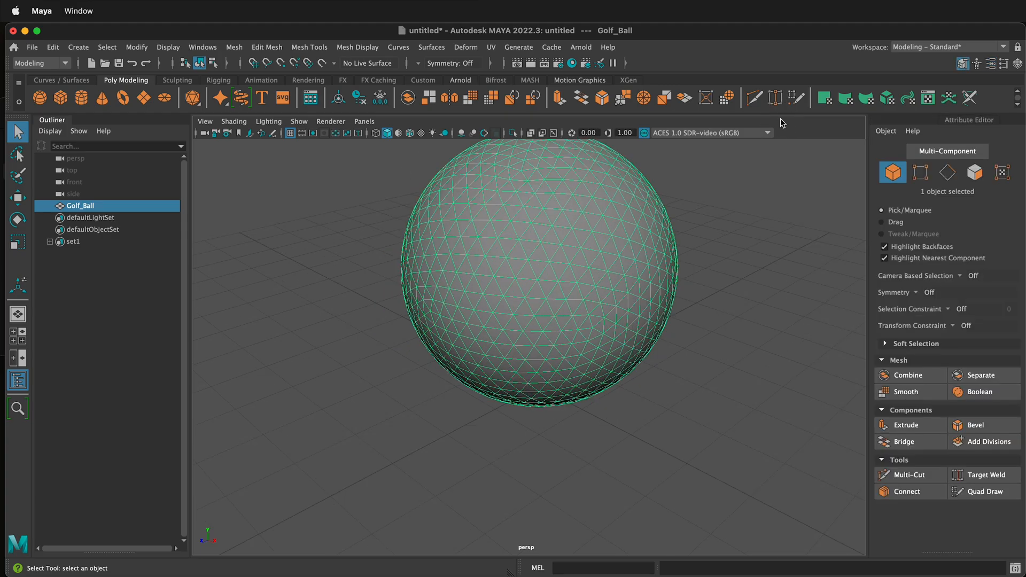
# Apply a Smooth with 1 division to Golf_Ball from the Modeling Toolkit
pyautogui.click(905, 391)
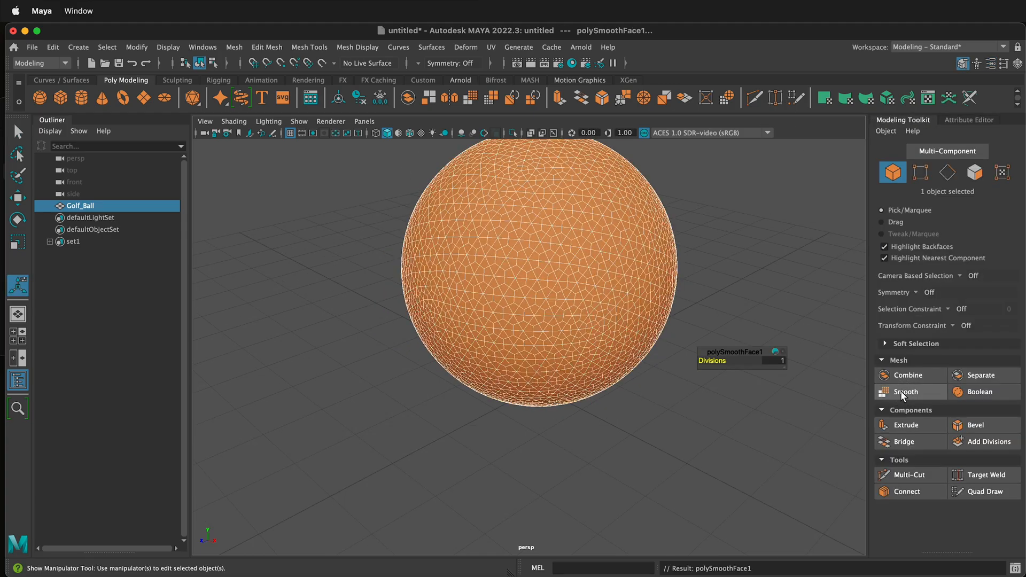
pyautogui.moveTo(353, 275)
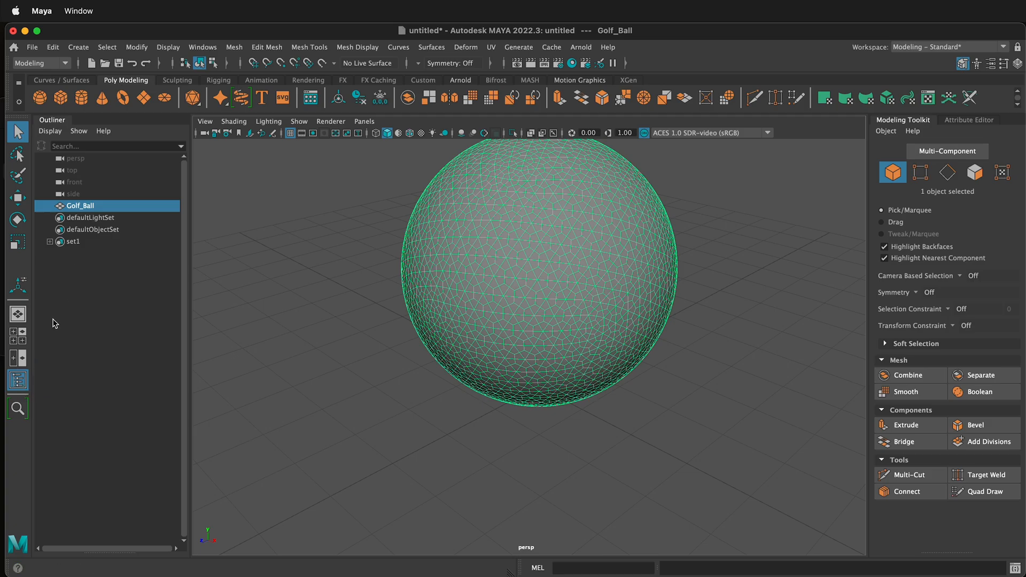
# Select set1's member edges from the Outliner and delete them, leaving hexagonal faces
pyautogui.click(18, 380)
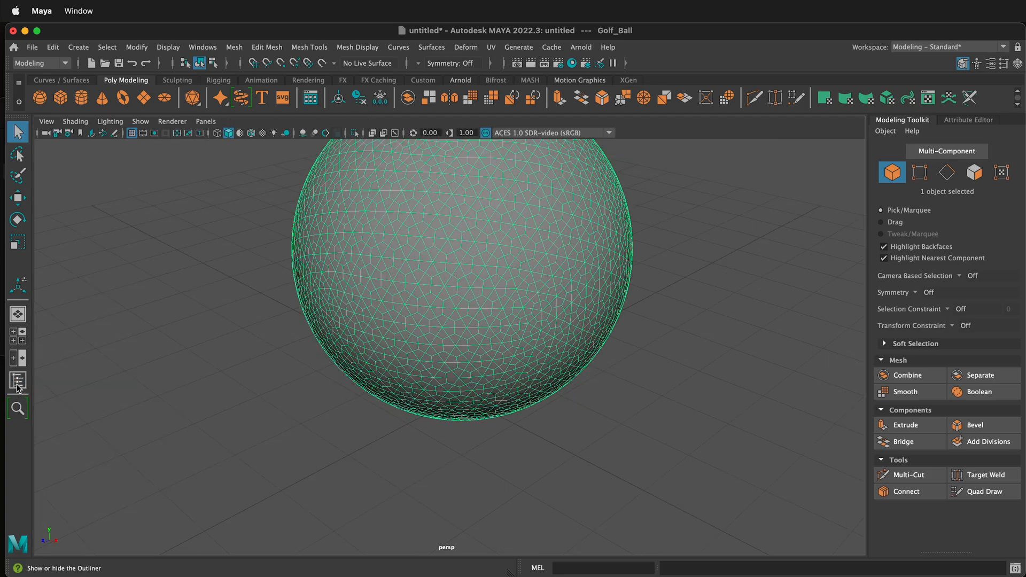
pyautogui.click(18, 381)
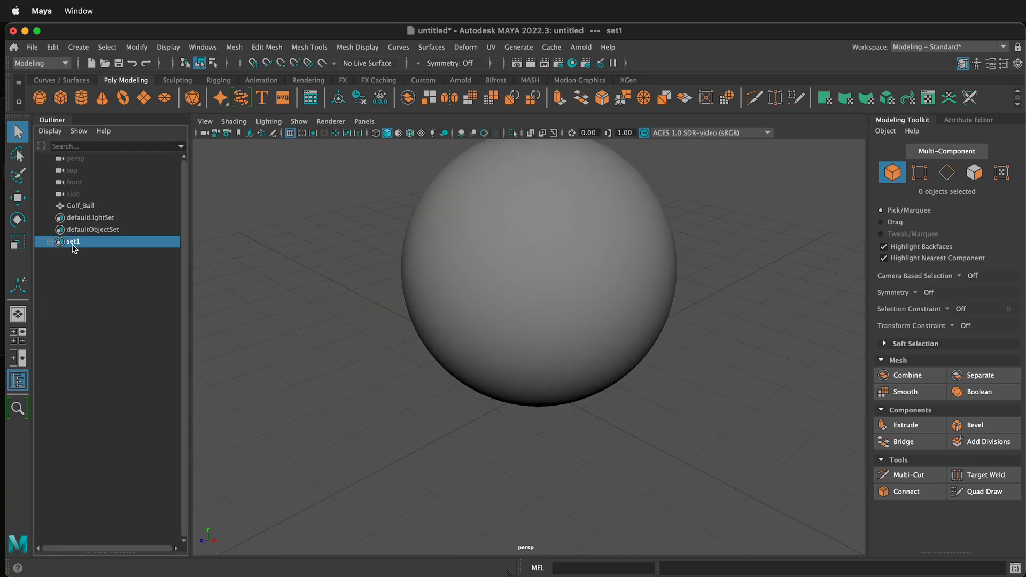
pyautogui.rightClick(73, 242)
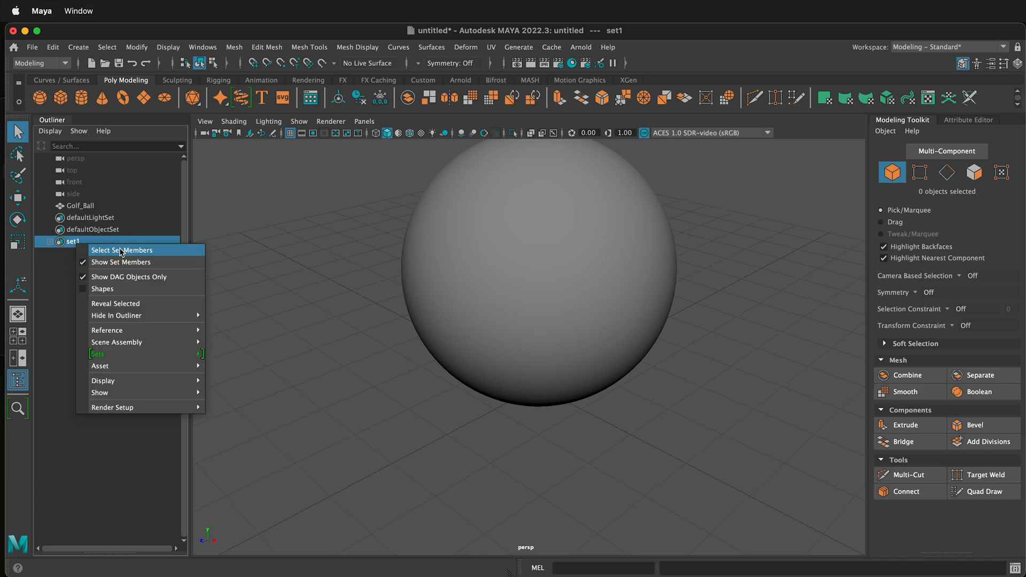
pyautogui.click(120, 250)
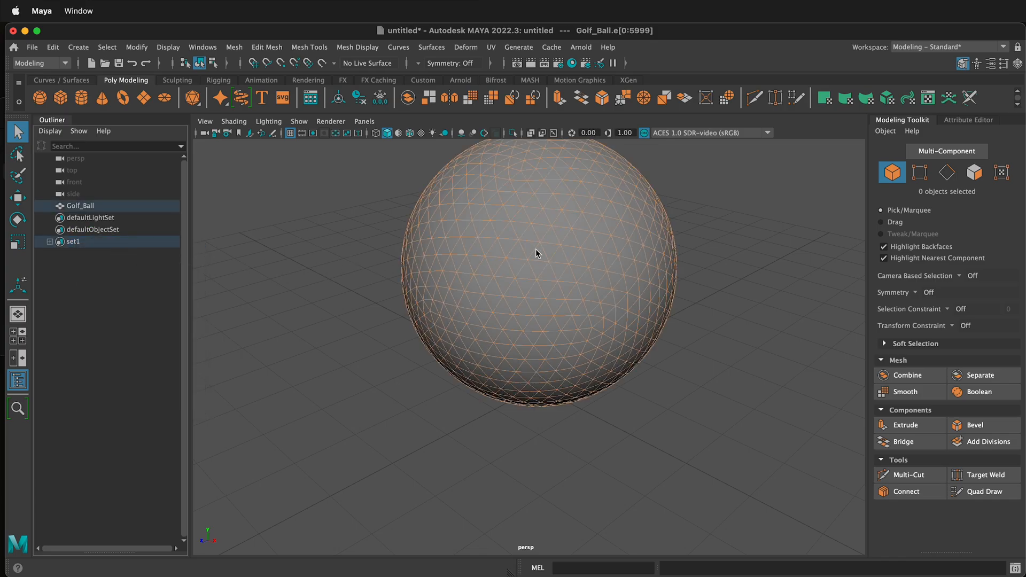
pyautogui.rightClick(488, 238)
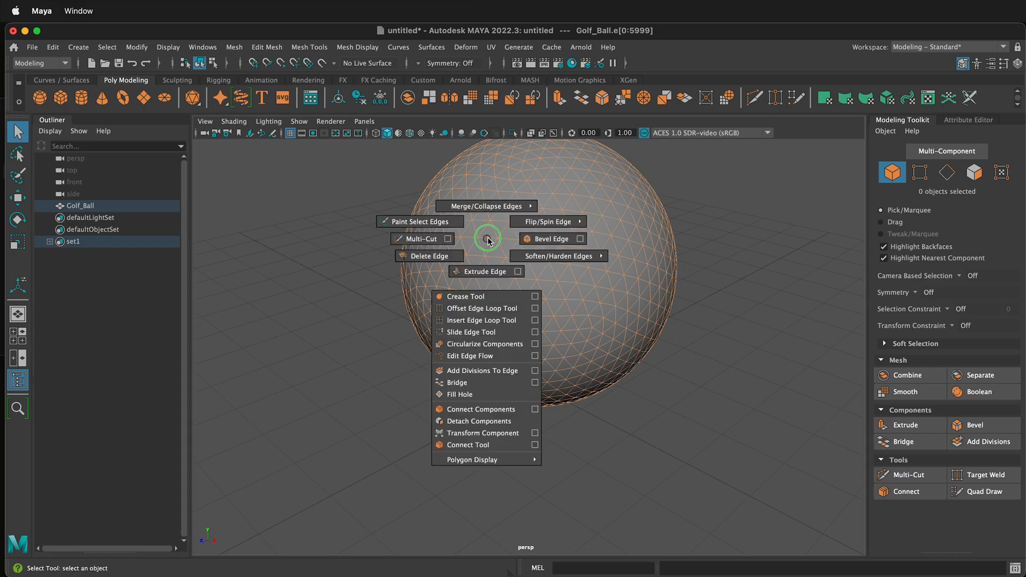
pyautogui.click(430, 255)
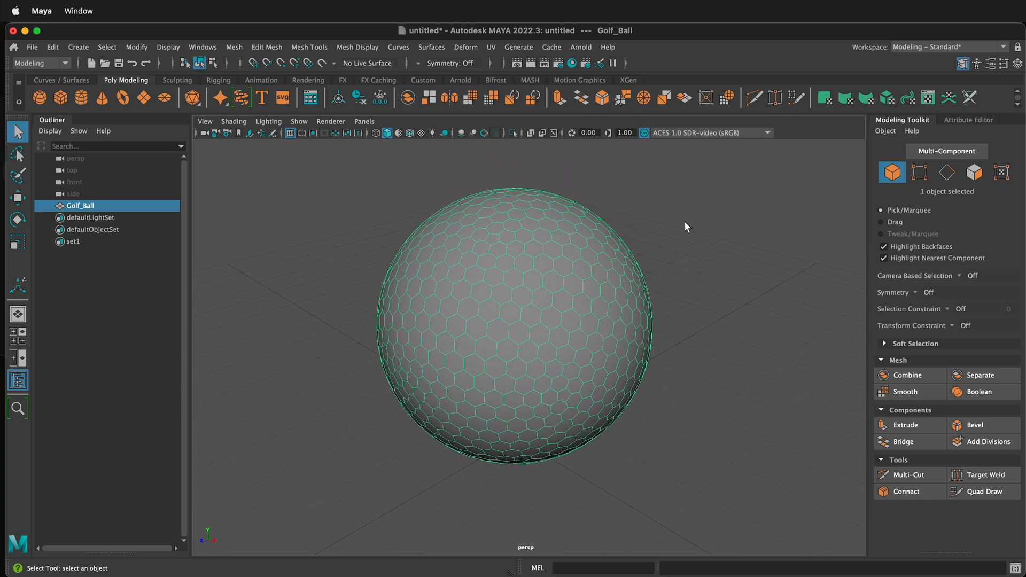
pyautogui.moveTo(515, 276)
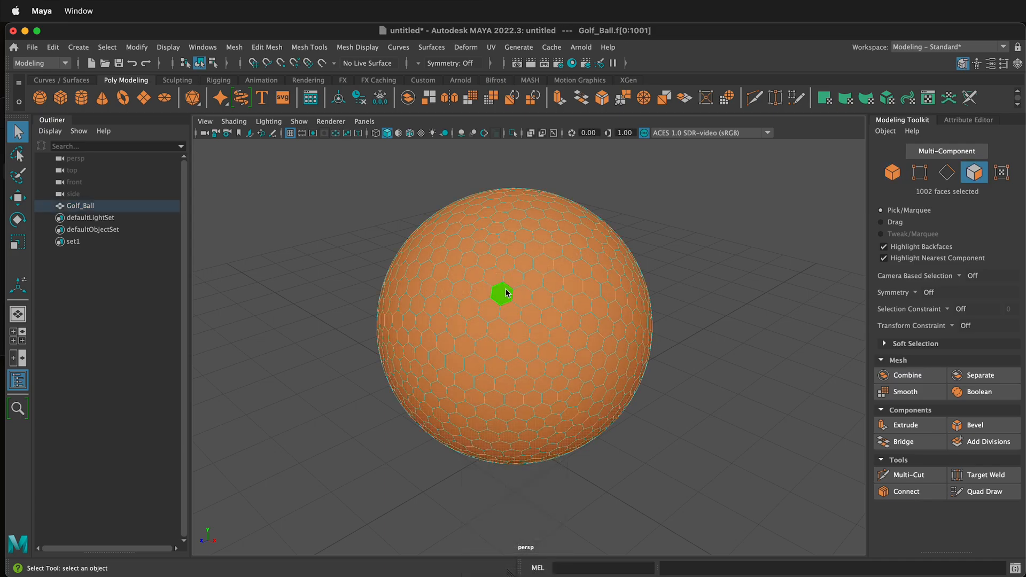
# Extrude the hexagon faces and set polyExtrudeFace1 Local Scale X/Y/Z to 0.95
pyautogui.click(905, 425)
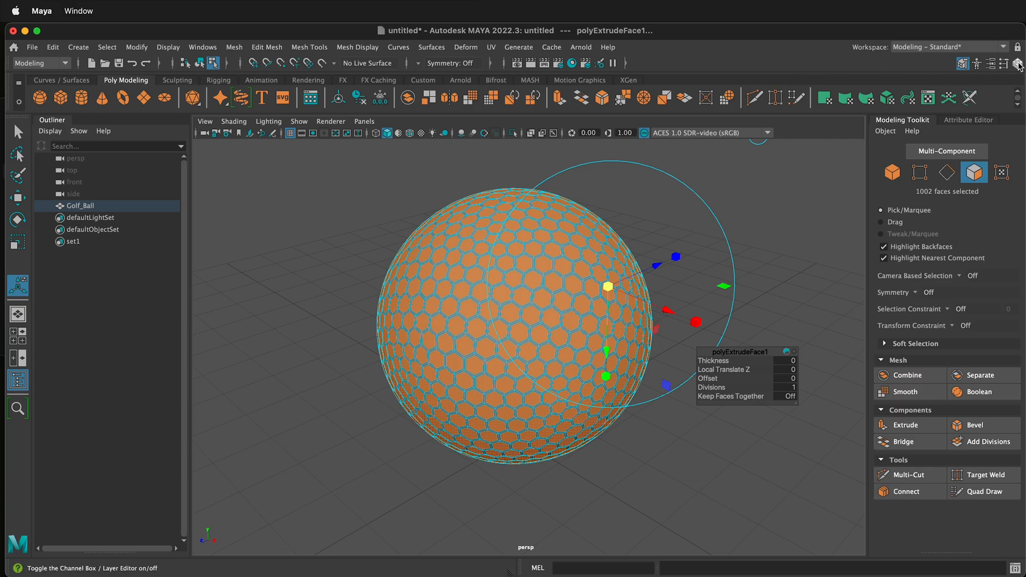
pyautogui.click(1016, 64)
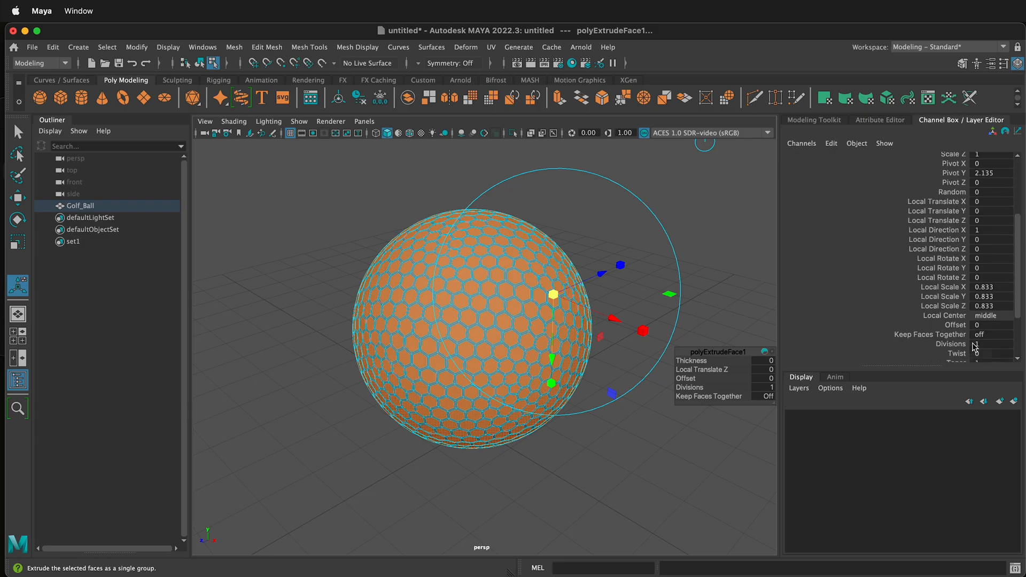
pyautogui.scroll(-3)
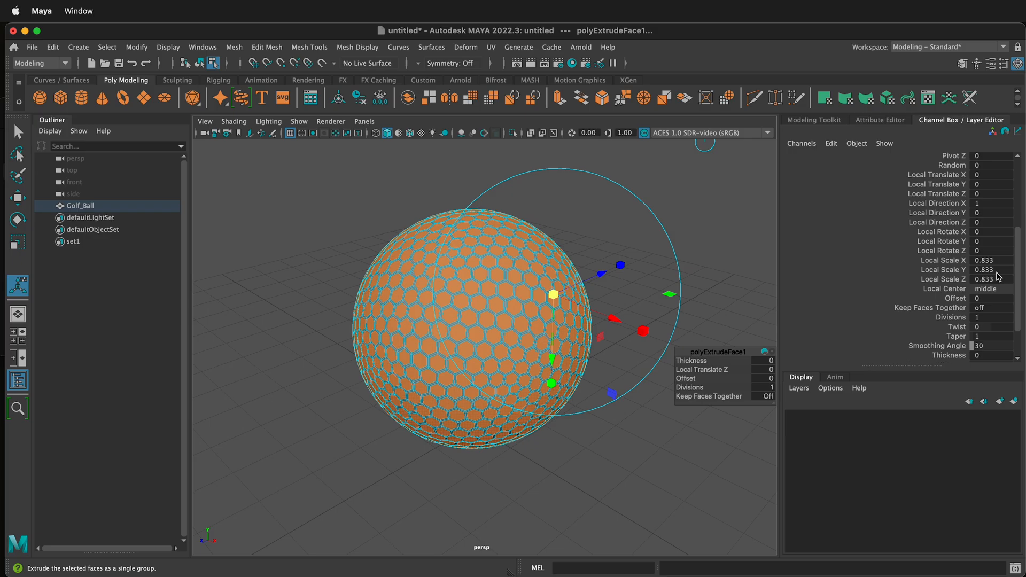
pyautogui.click(989, 279)
pyautogui.write('0.95')
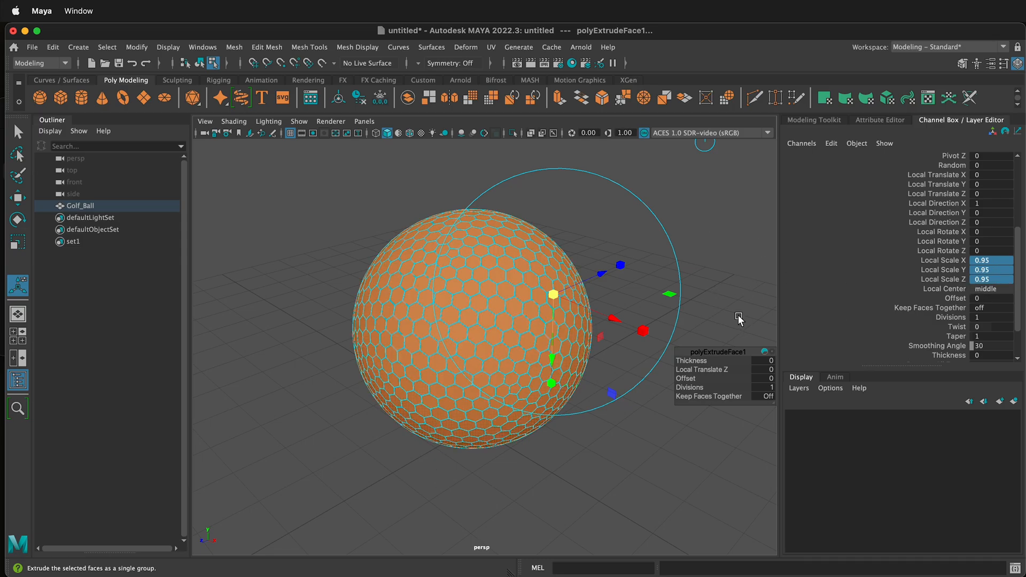
pyautogui.moveTo(608, 315)
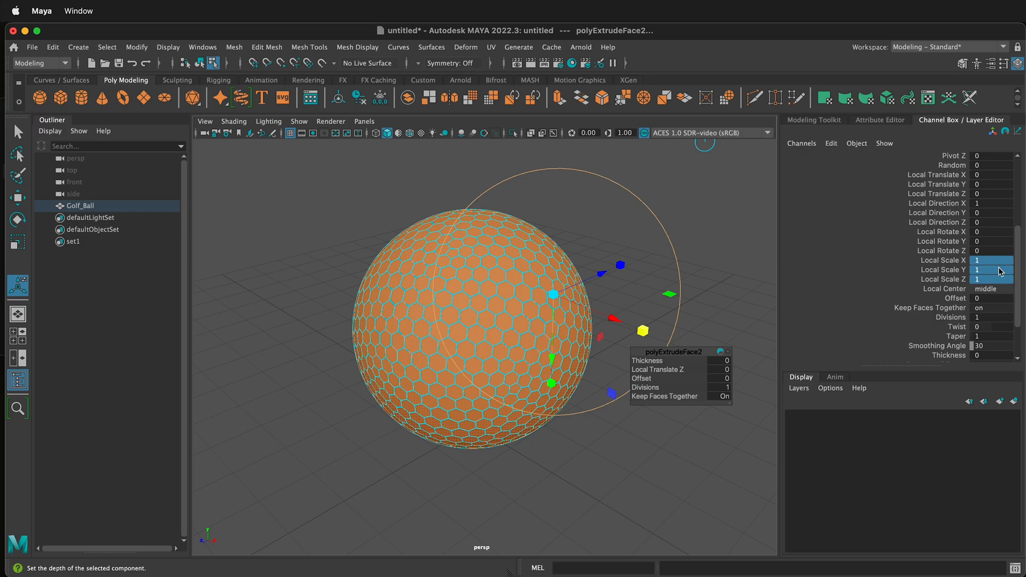
# Extrude again with Keep Faces Together, Local Scale 1 and Local Translate Z -0.04
pyautogui.click(989, 260)
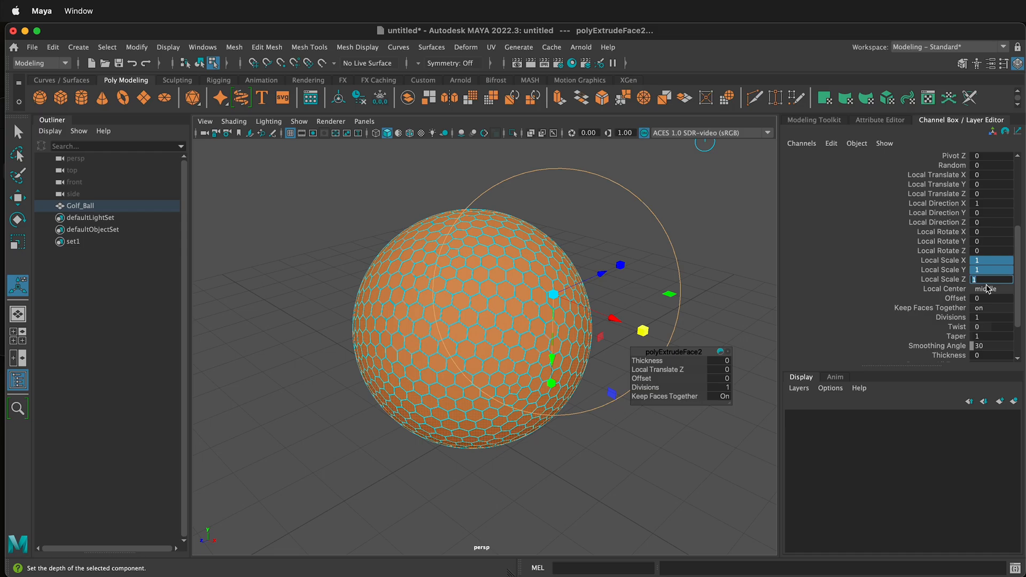
pyautogui.write('0.04')
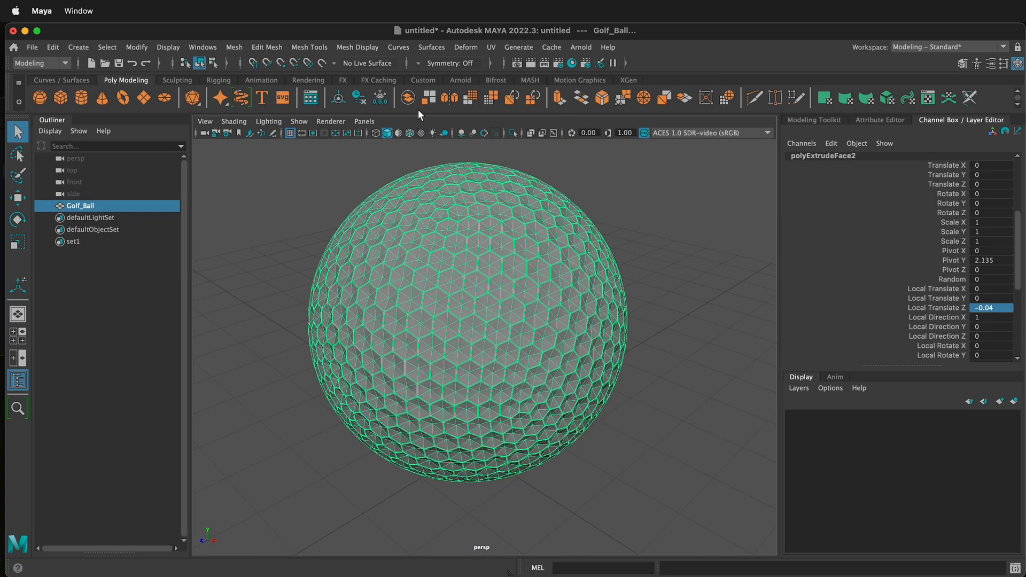
# Freeze Golf_Ball's transformations and merge its vertices with a 0.005 distance threshold
pyautogui.click(380, 97)
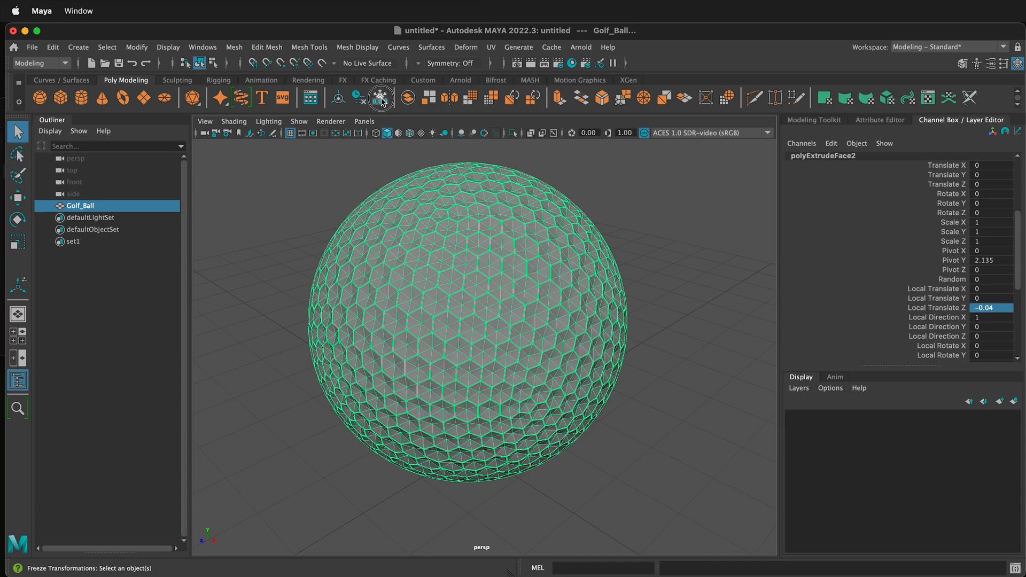
pyautogui.click(382, 98)
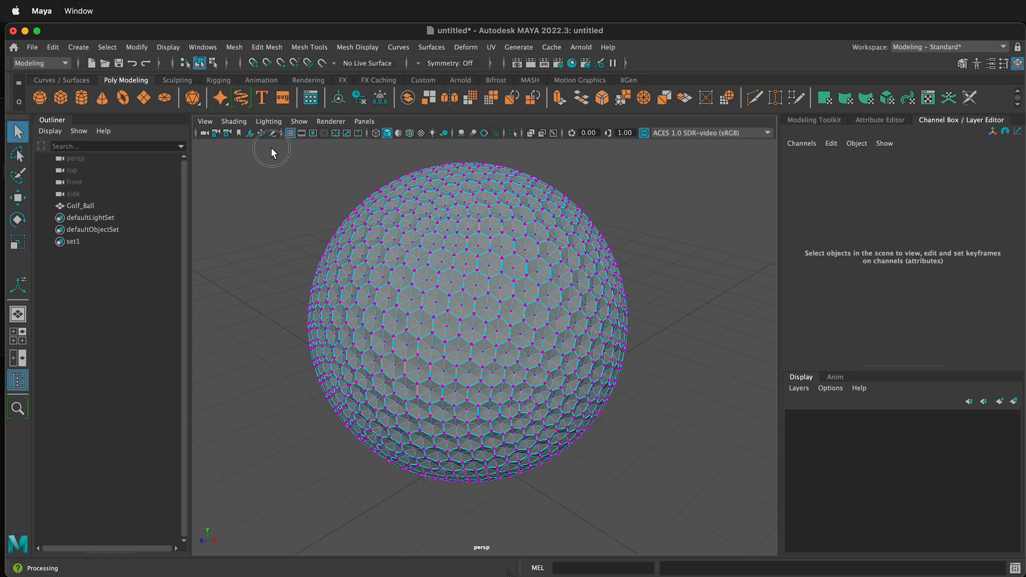
pyautogui.click(481, 325)
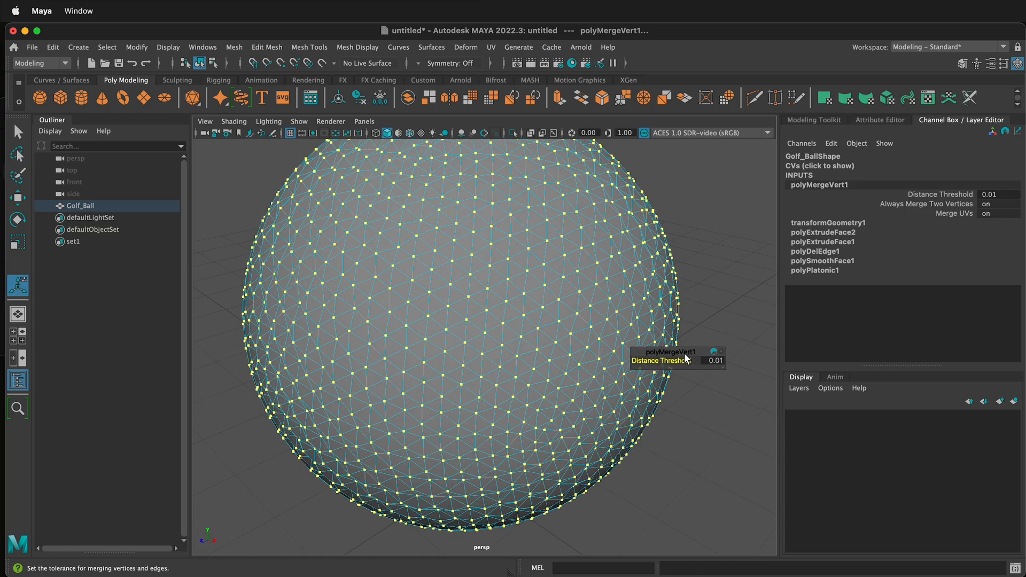
pyautogui.moveTo(752, 379)
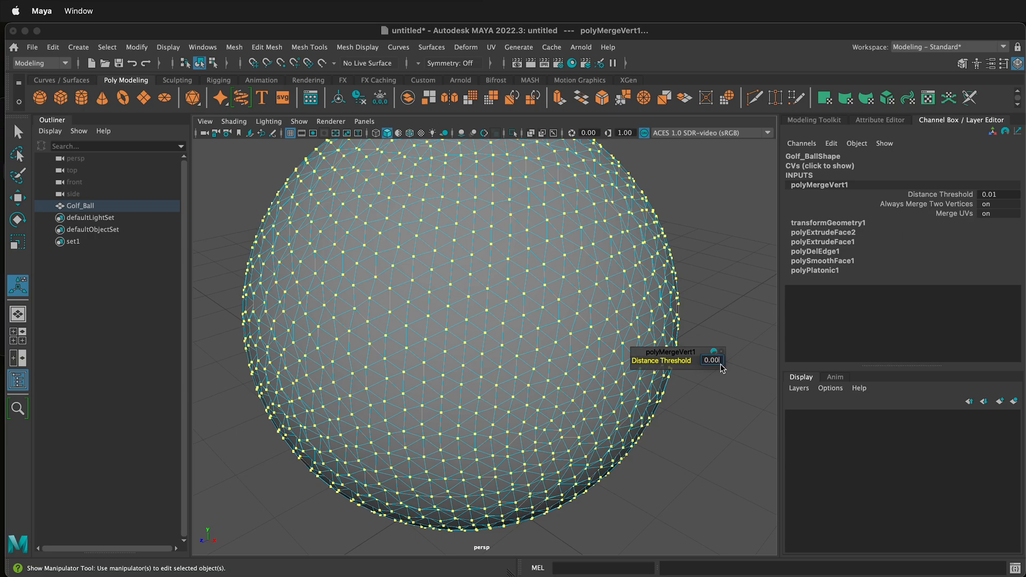
pyautogui.write('0.005')
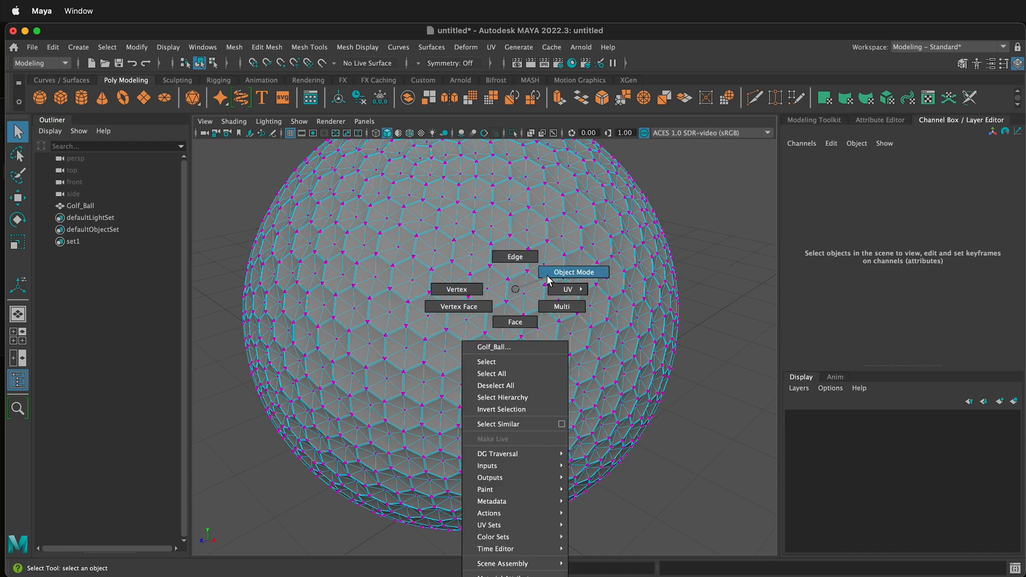
# Return Golf_Ball to object mode and orbit around it to inspect the dimples
pyautogui.click(572, 272)
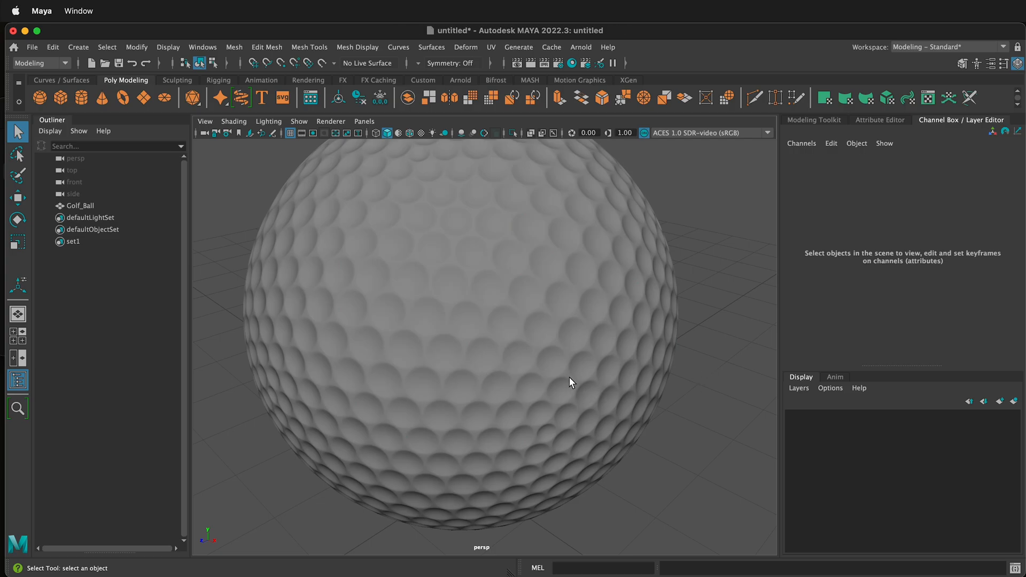
pyautogui.moveTo(569, 382); pyautogui.dragTo(576, 389)
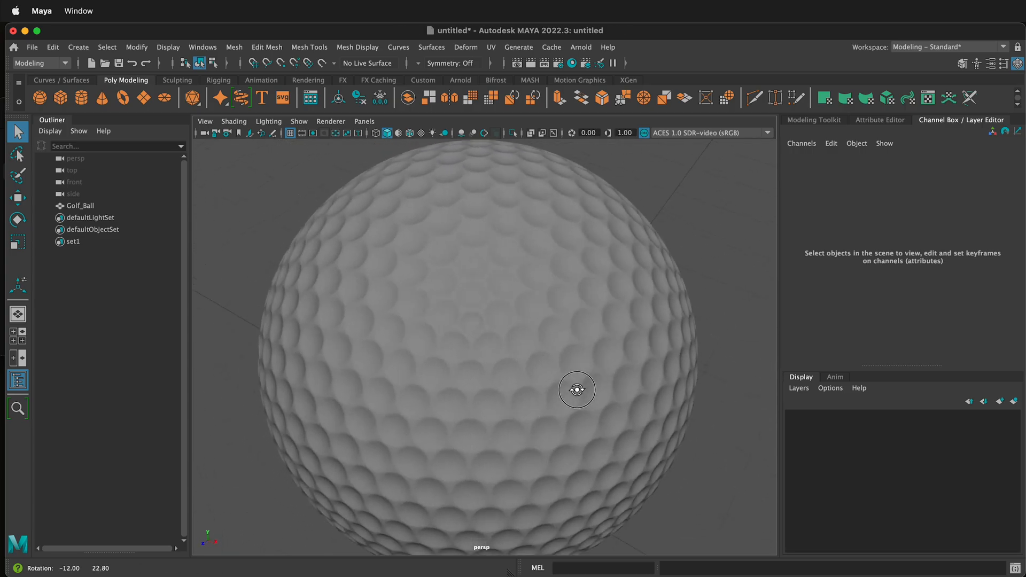
pyautogui.moveTo(577, 389); pyautogui.dragTo(601, 367)
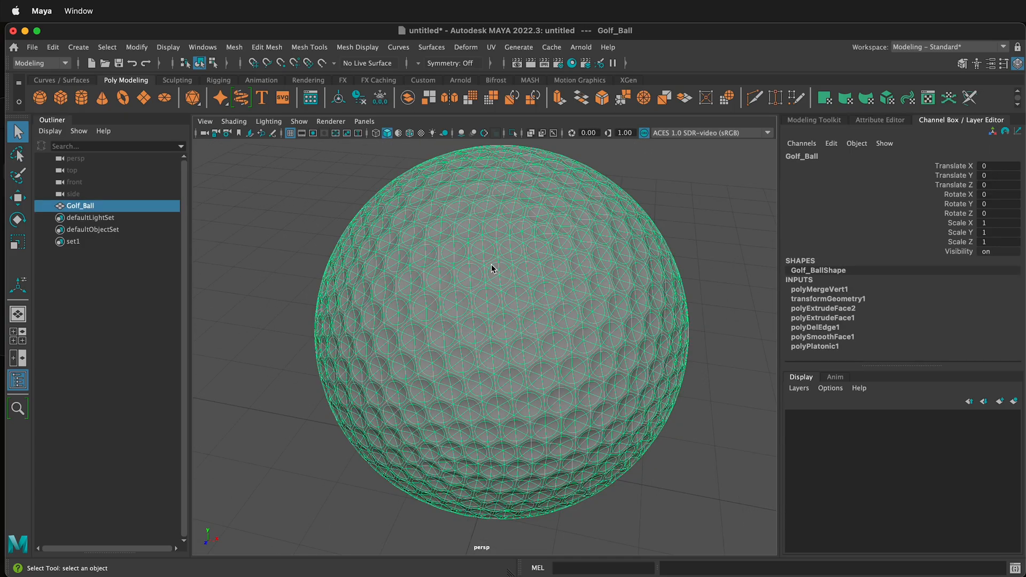
pyautogui.moveTo(485, 264)
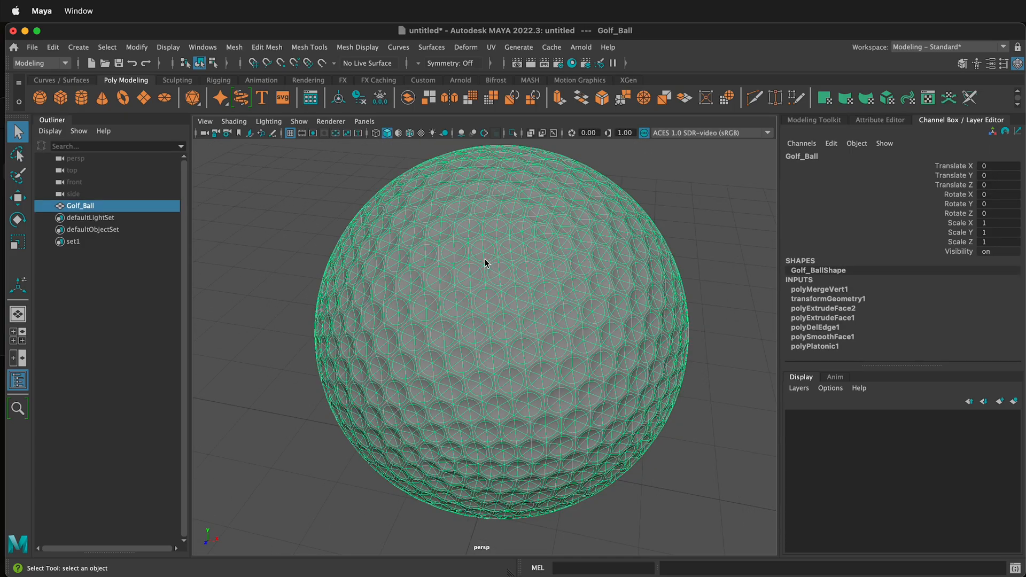
# Assign a new Arnold shader material to Golf_Ball from its context menu
pyautogui.rightClick(484, 262)
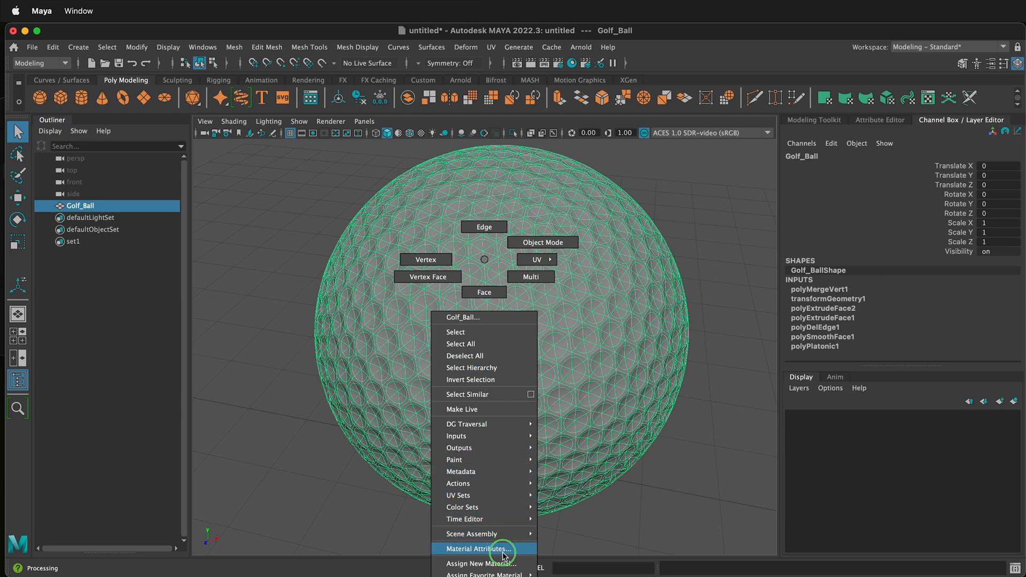
pyautogui.click(484, 563)
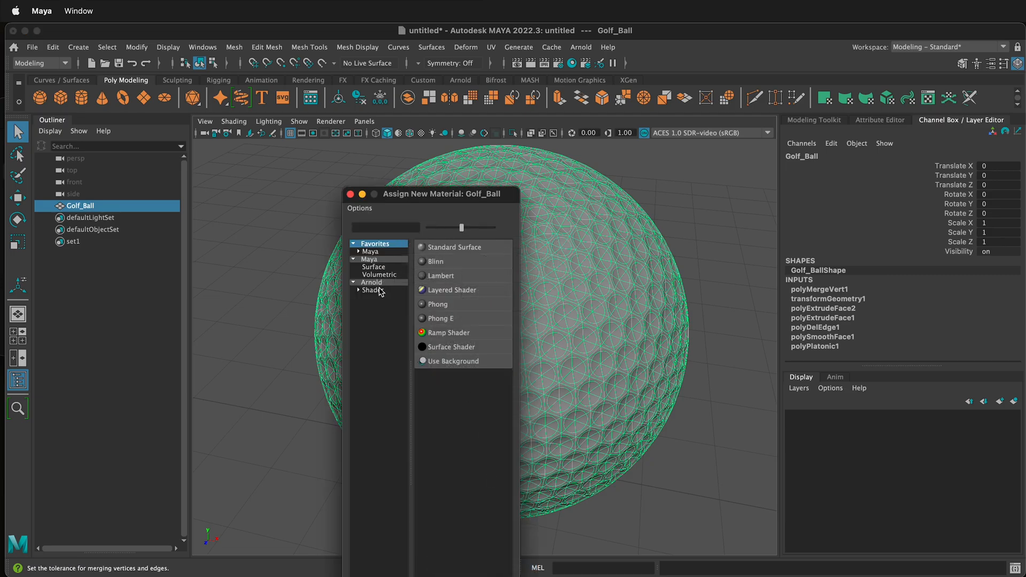
pyautogui.click(453, 247)
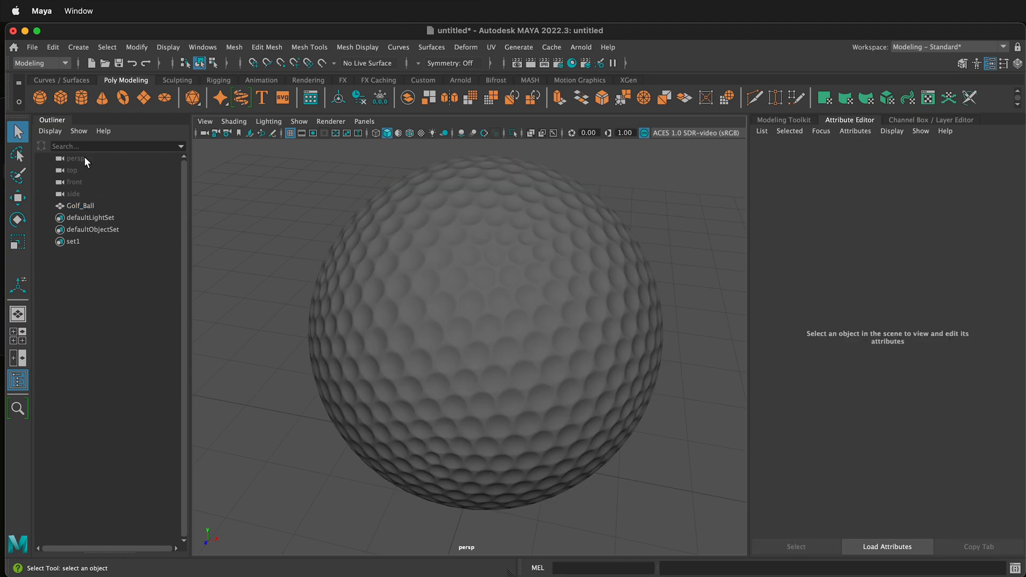
# Add an Arnold SkyDome Light (aiSkyDomeLight1) with a physical sky from the Arnold shelf
pyautogui.click(459, 80)
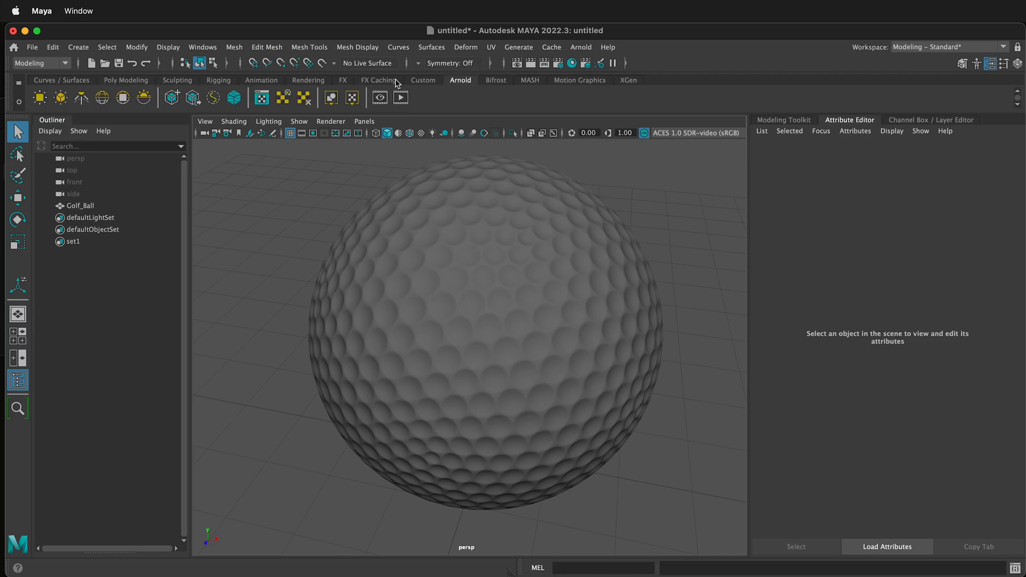
pyautogui.click(330, 97)
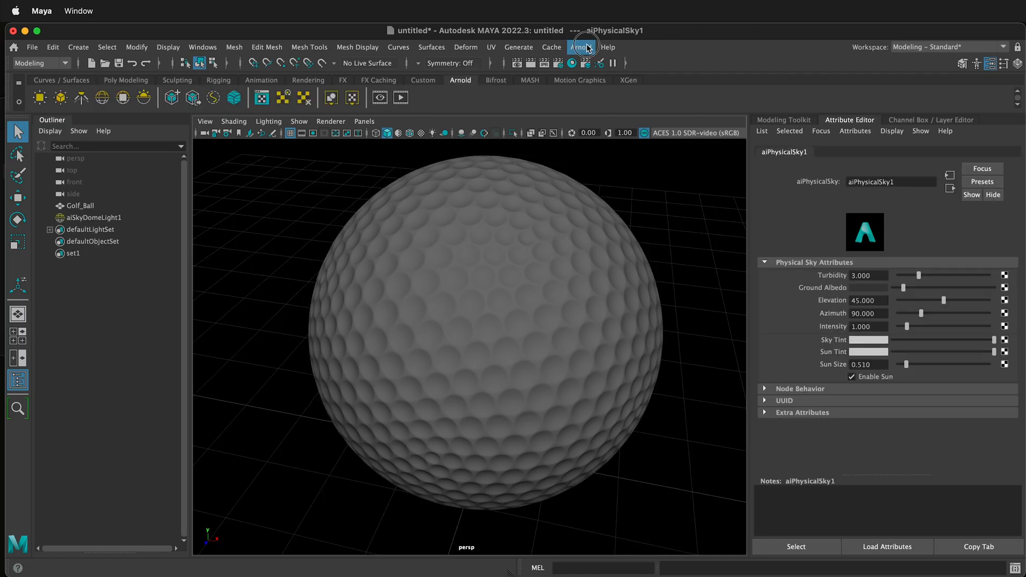
pyautogui.click(580, 45)
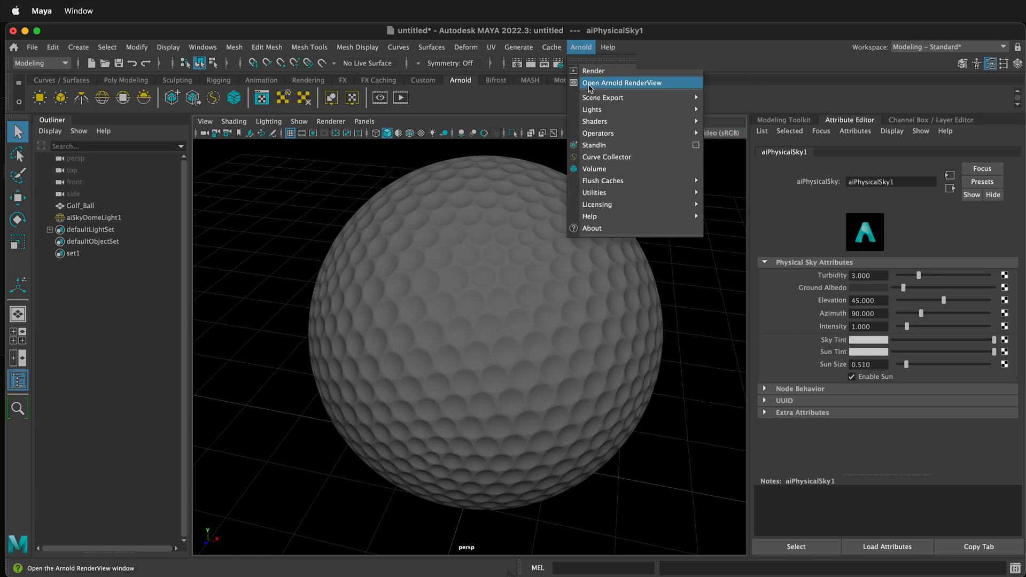
# Start rendering the golf ball in the Arnold RenderView
pyautogui.click(622, 83)
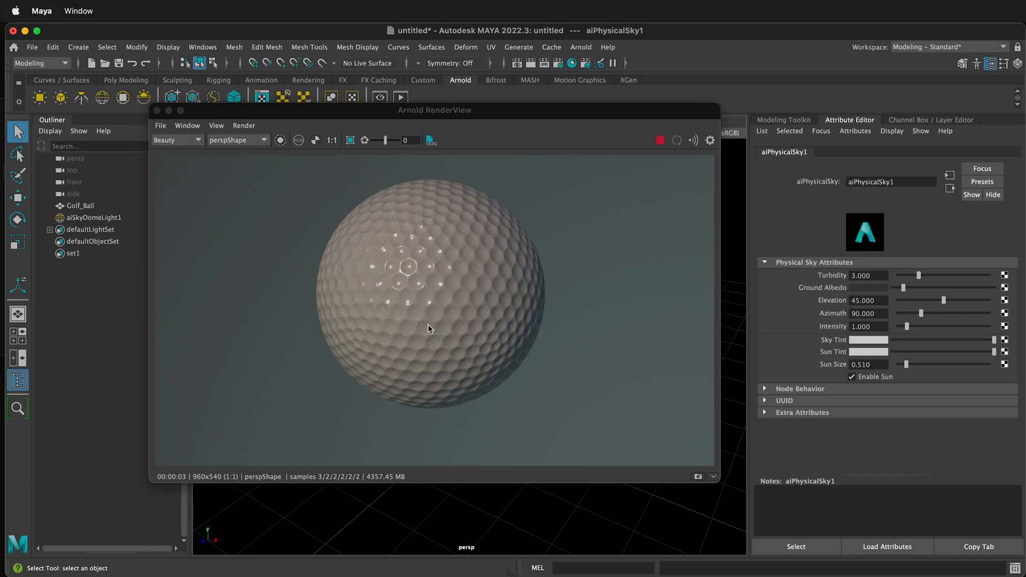
pyautogui.moveTo(647, 262)
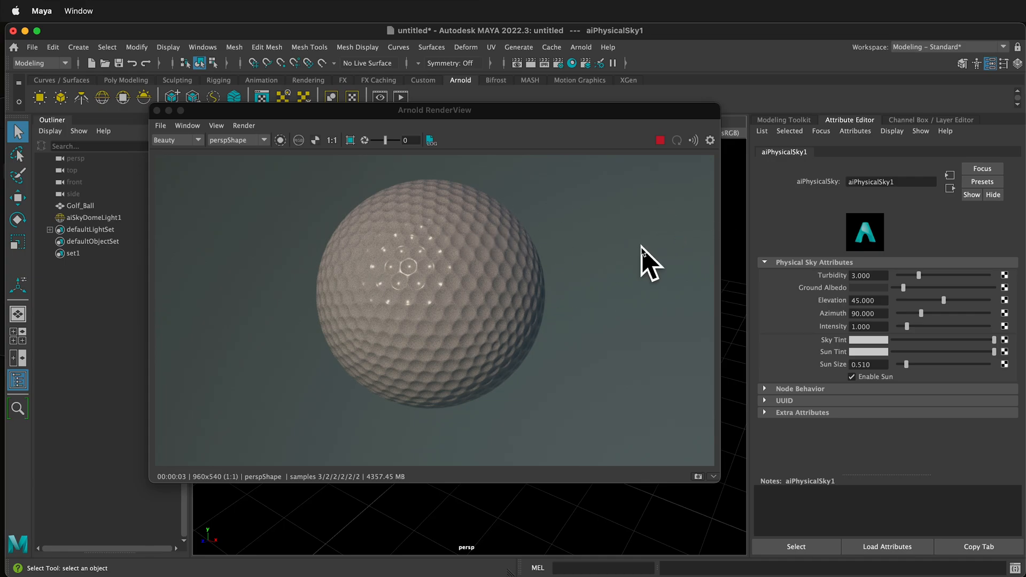
pyautogui.moveTo(632, 225)
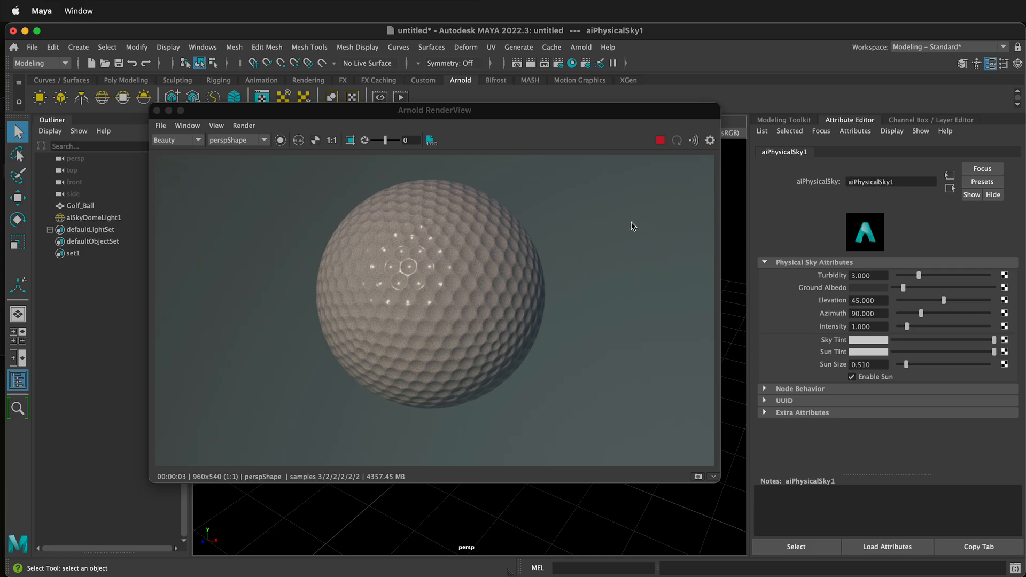